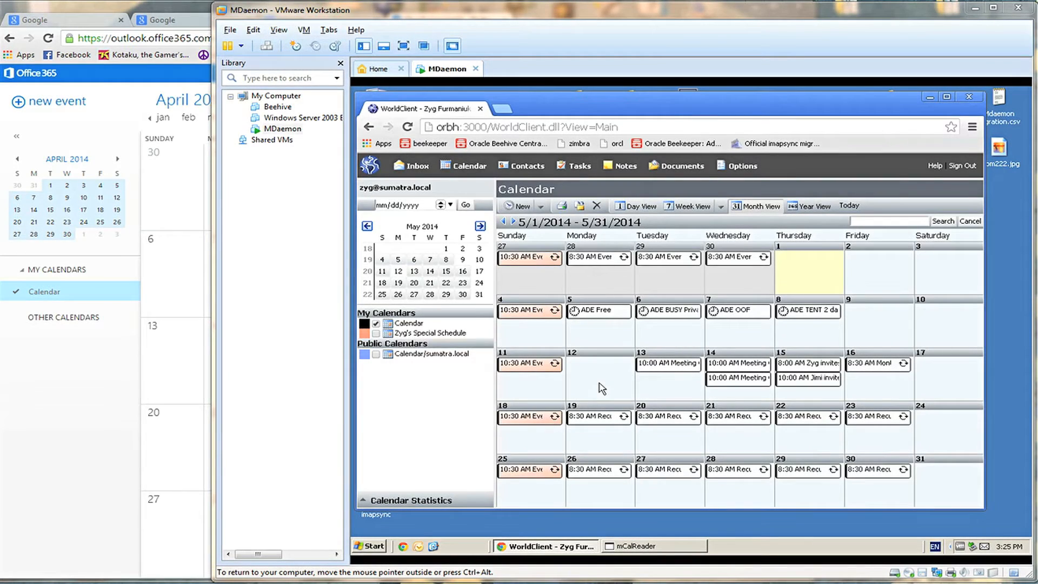
mouse_move(569, 361)
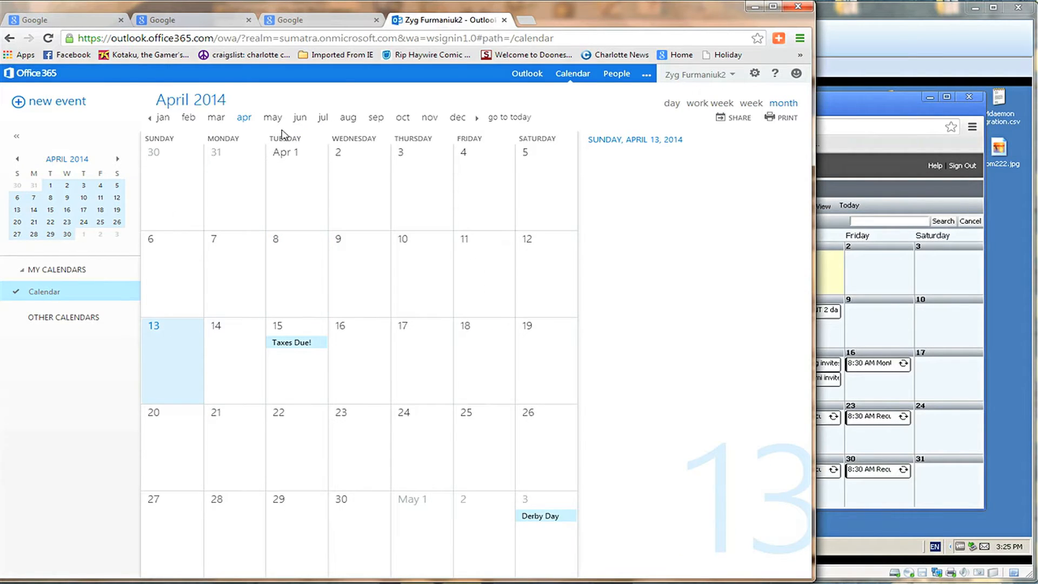
Advance the Office 365 calendar to May 2014 behind the WorldClient calendar.
left_click(272, 117)
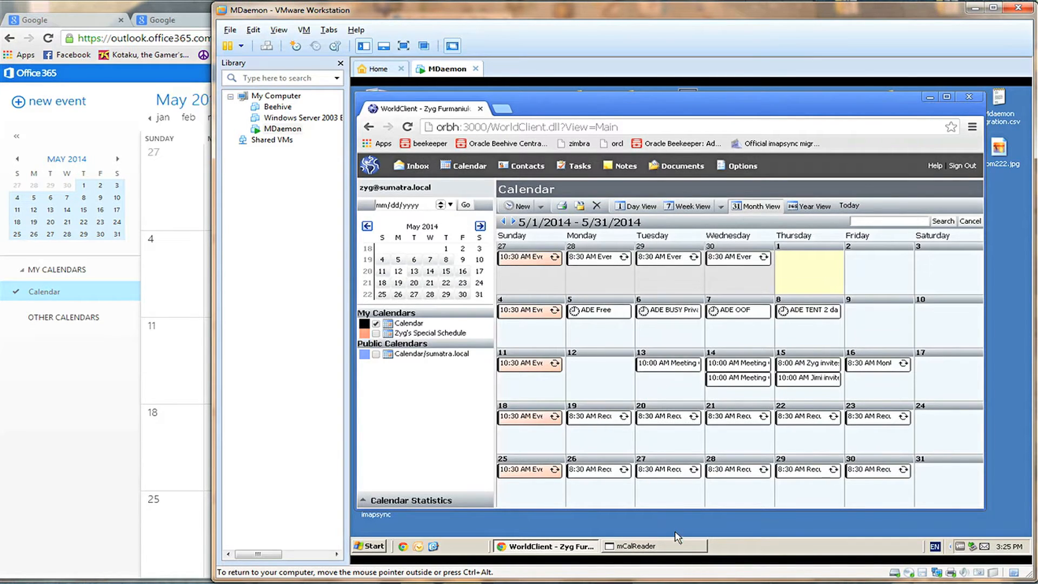
left_click(651, 545)
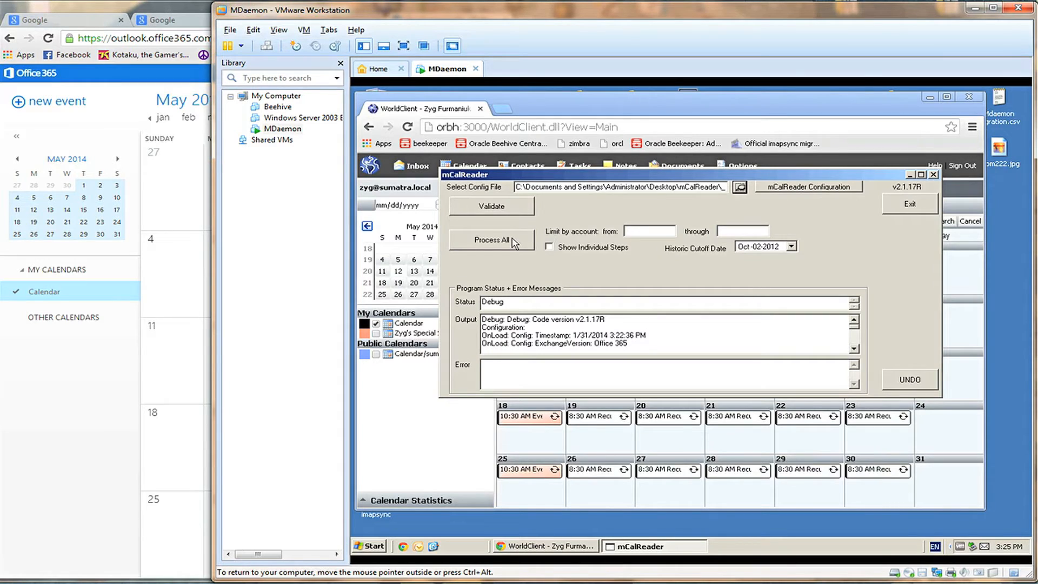
left_click(491, 239)
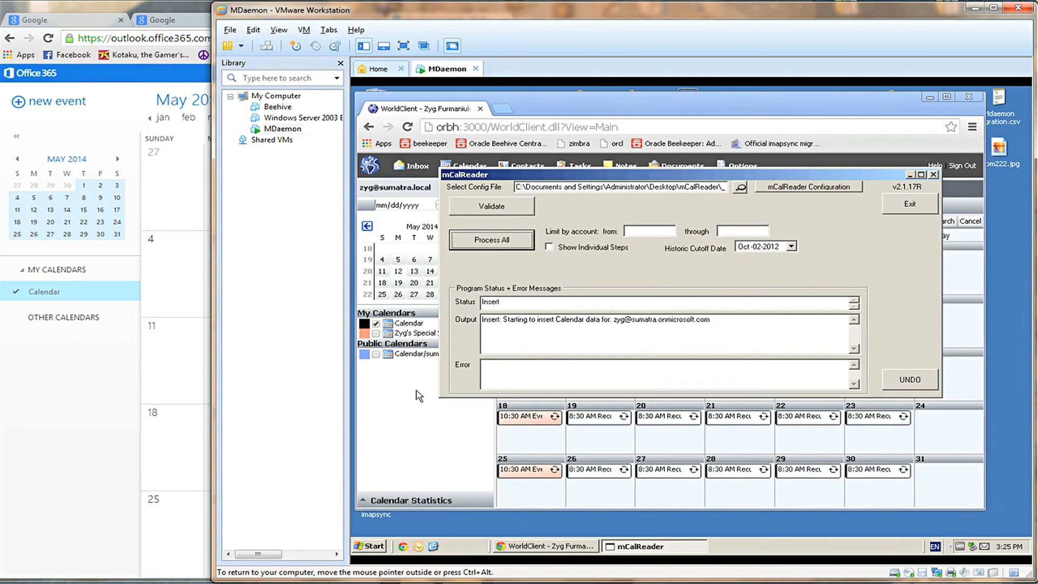
mouse_move(773, 109)
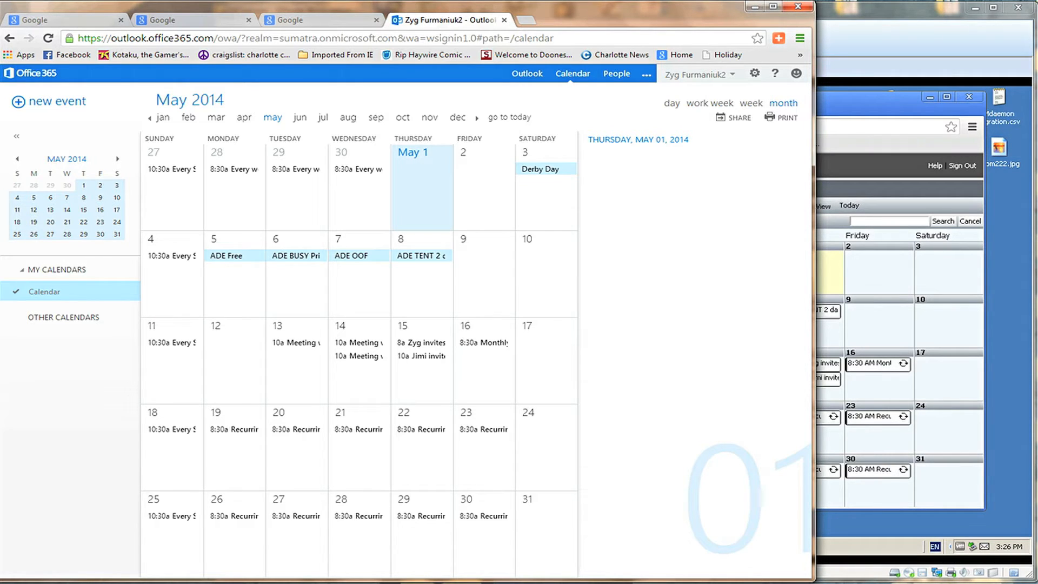
Dismiss all overdue reminders, then inspect the May 15 10:00 meeting and May 26 recurring meeting.
left_click(483, 74)
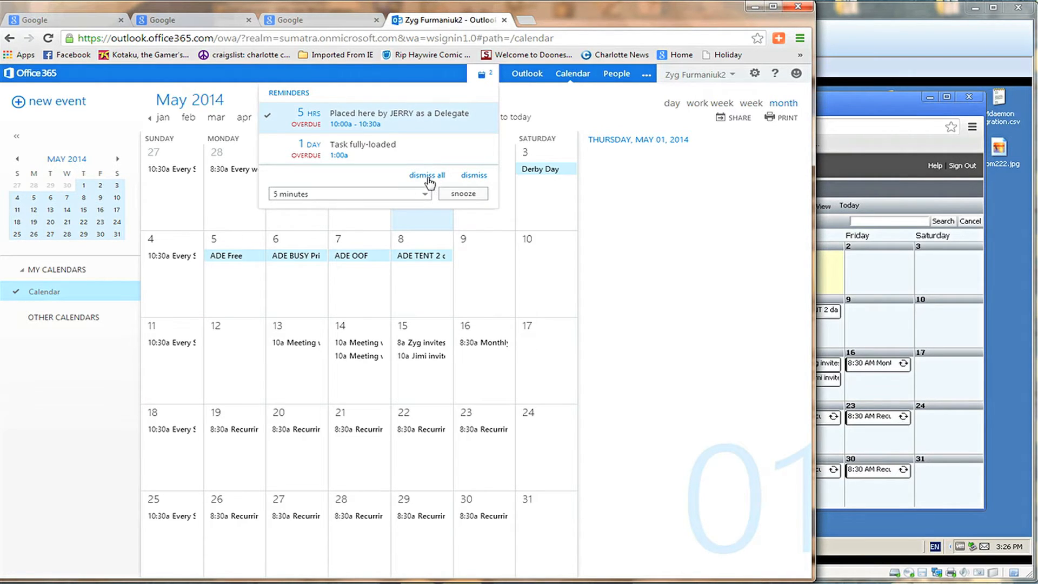
left_click(428, 175)
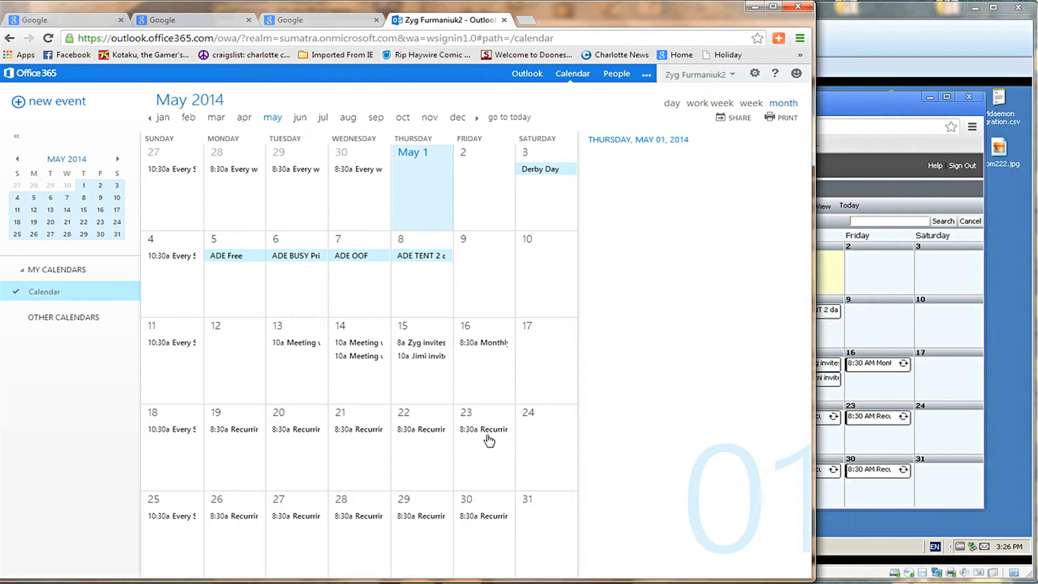
mouse_move(483, 436)
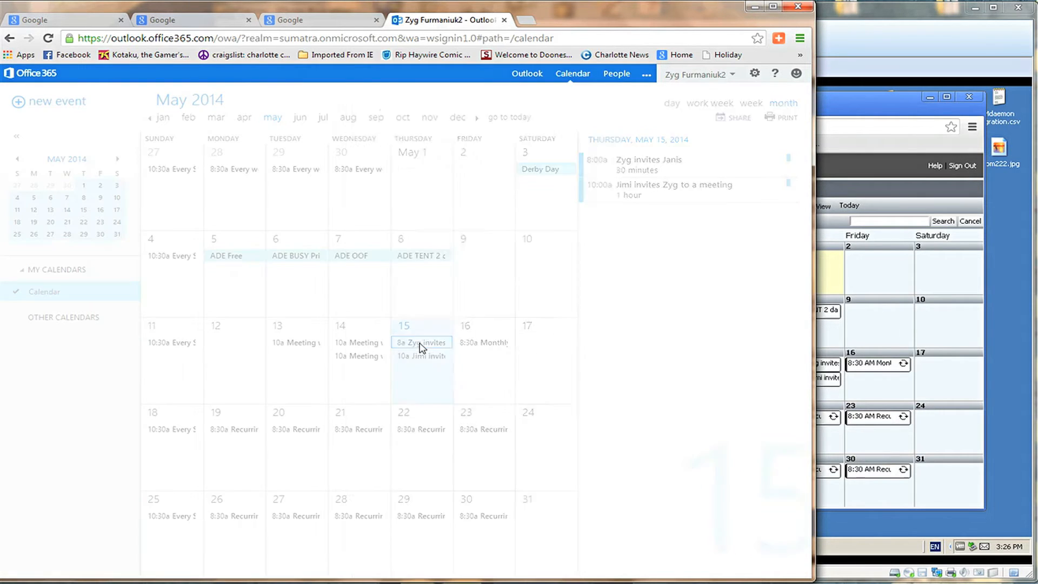
left_click(421, 343)
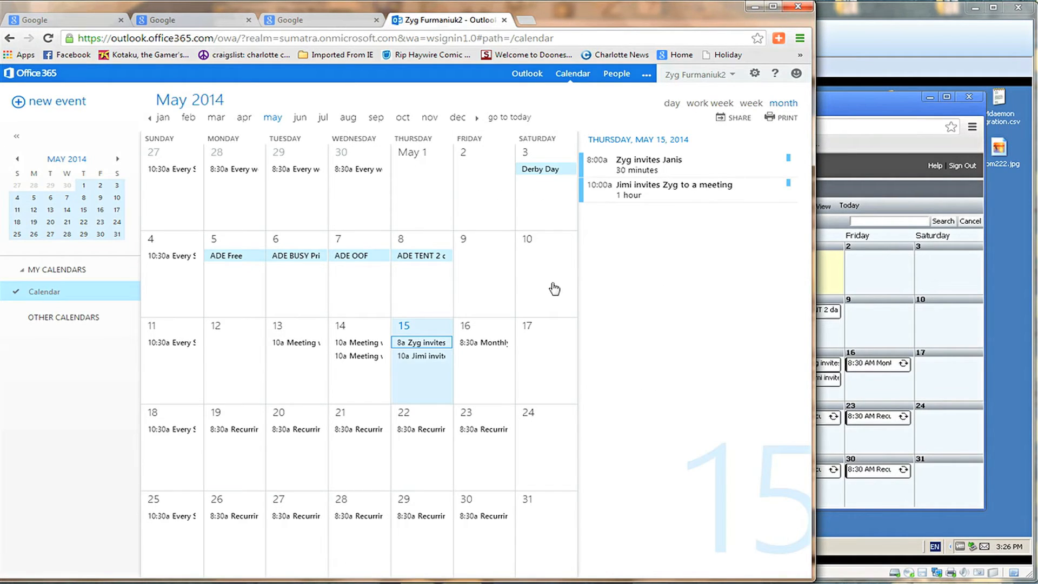
left_click(421, 356)
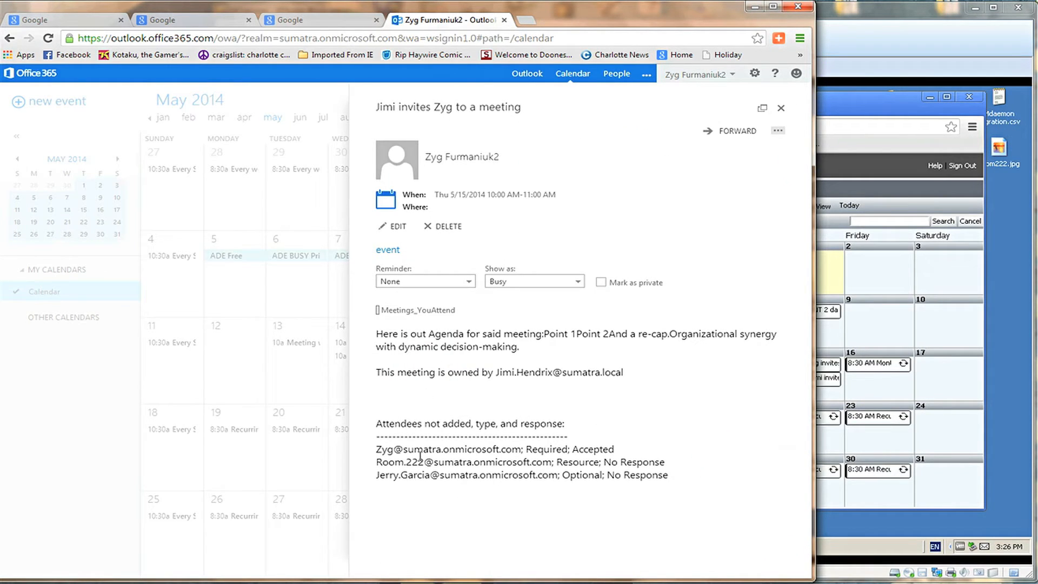
mouse_move(575, 298)
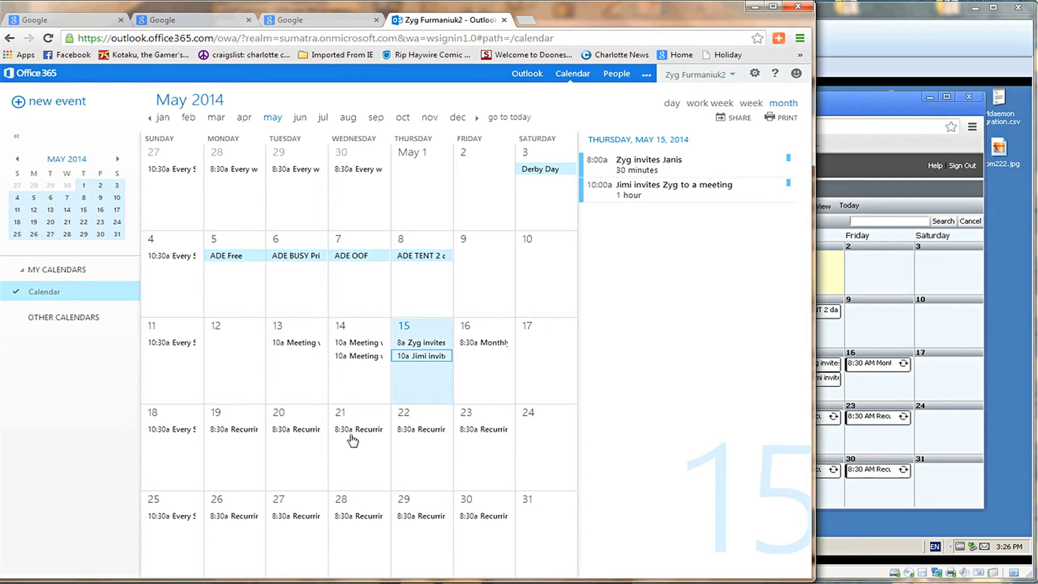
mouse_move(334, 454)
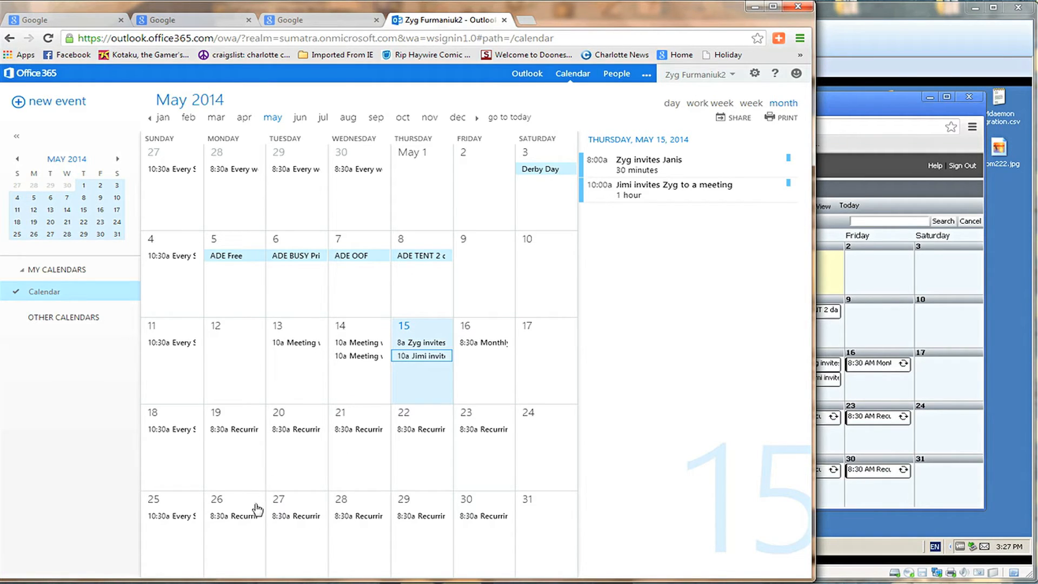
left_click(236, 515)
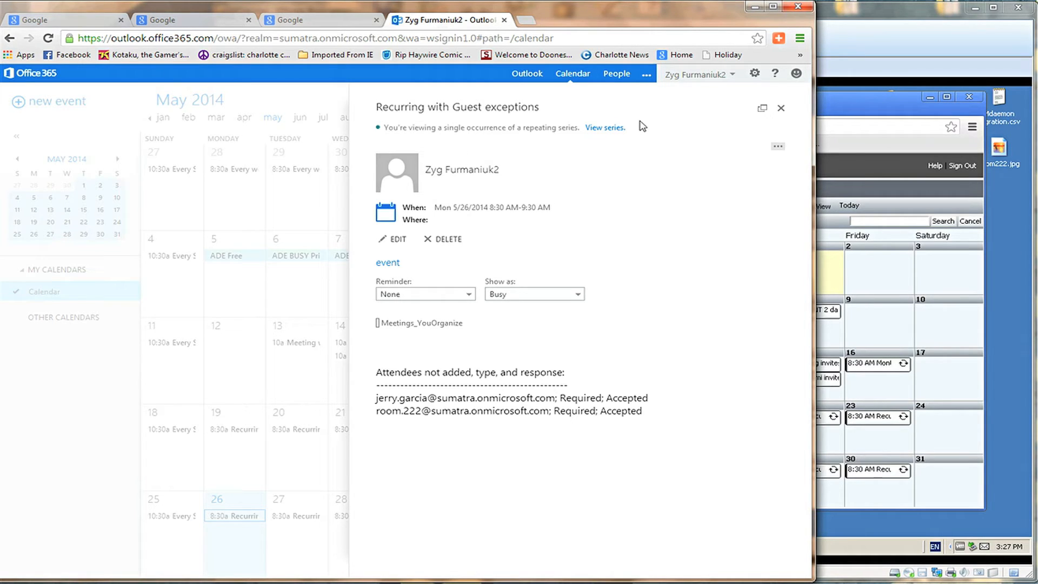
left_click(780, 108)
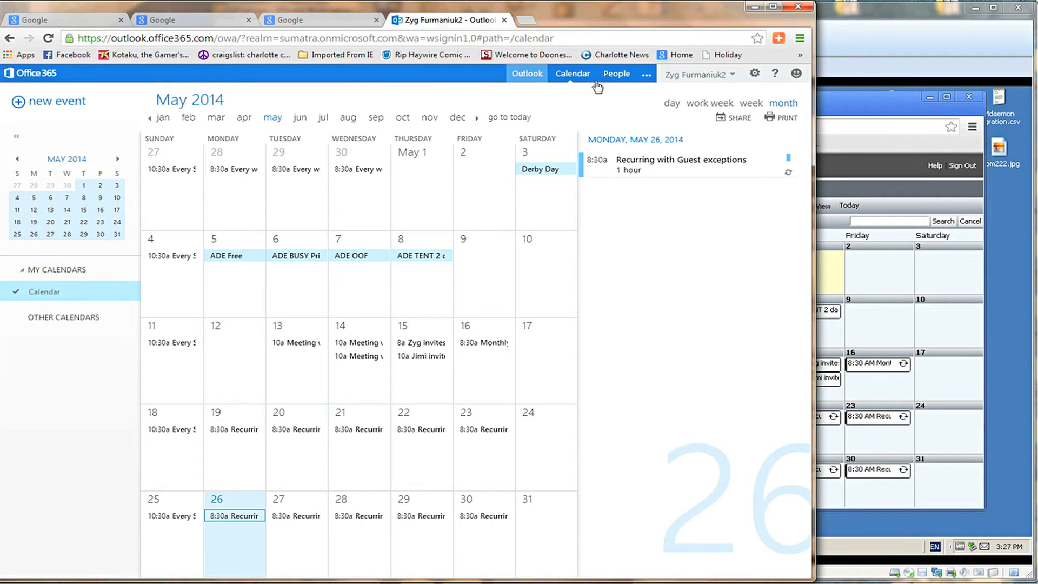
Check the migrated contacts and tasks, then show the May 2014 calendar.
left_click(616, 73)
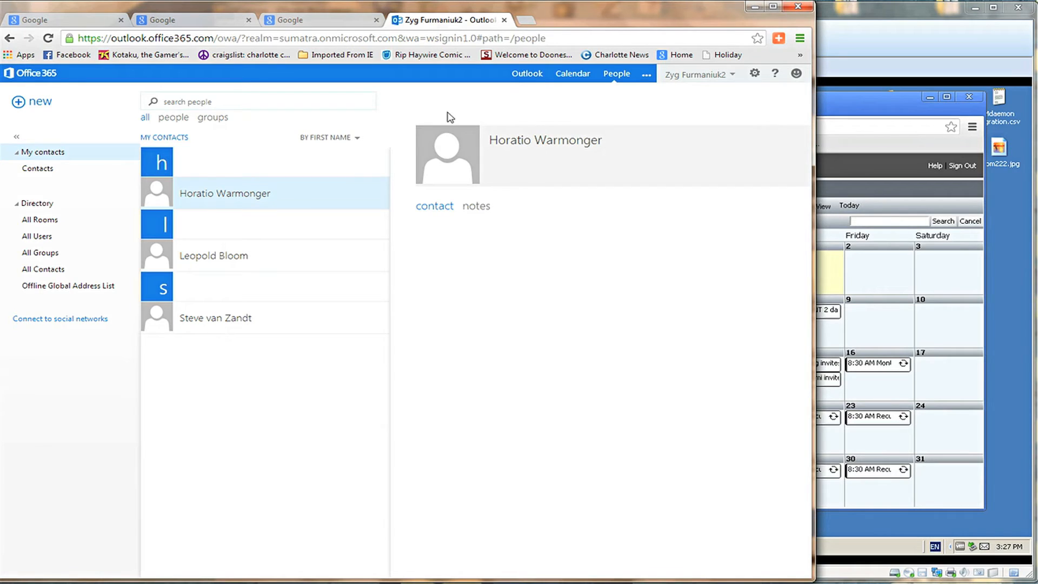
left_click(526, 74)
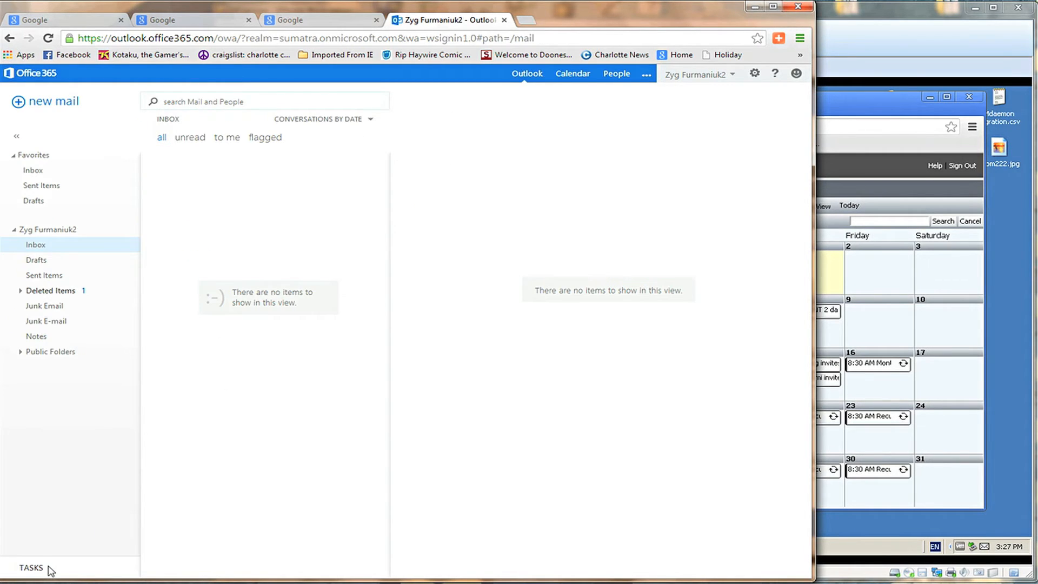
left_click(30, 569)
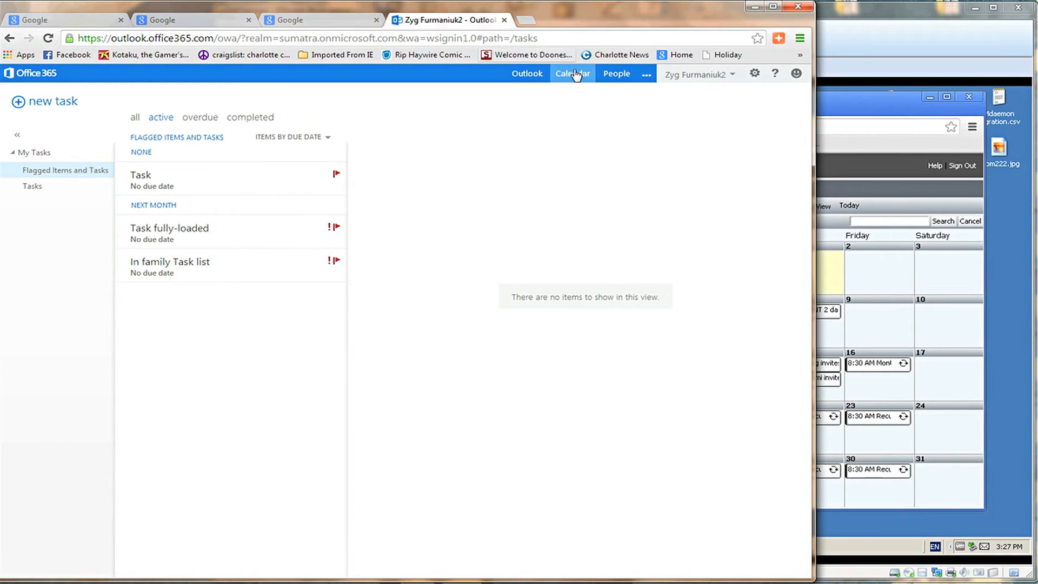
left_click(572, 73)
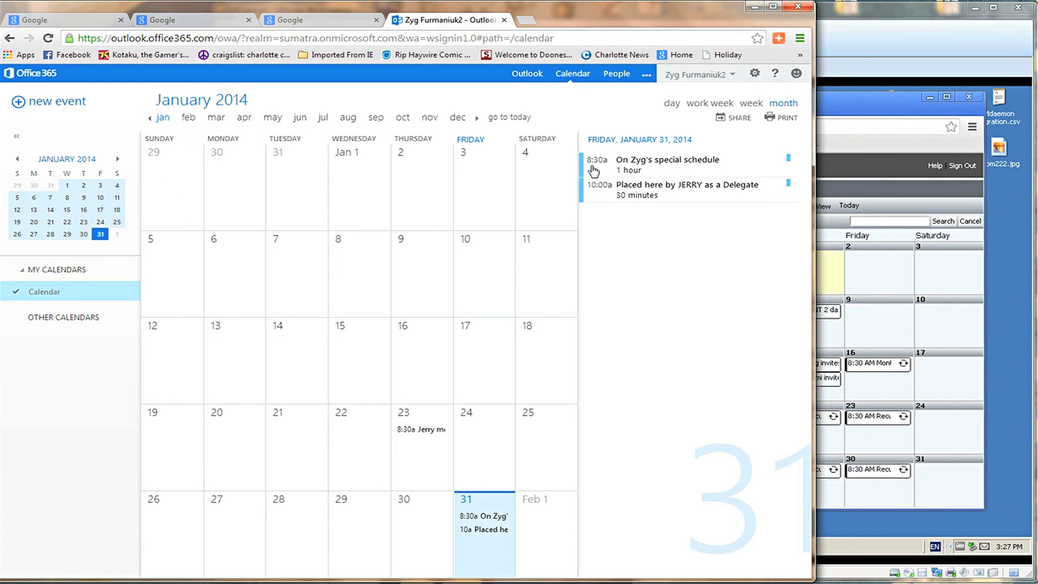
mouse_move(587, 98)
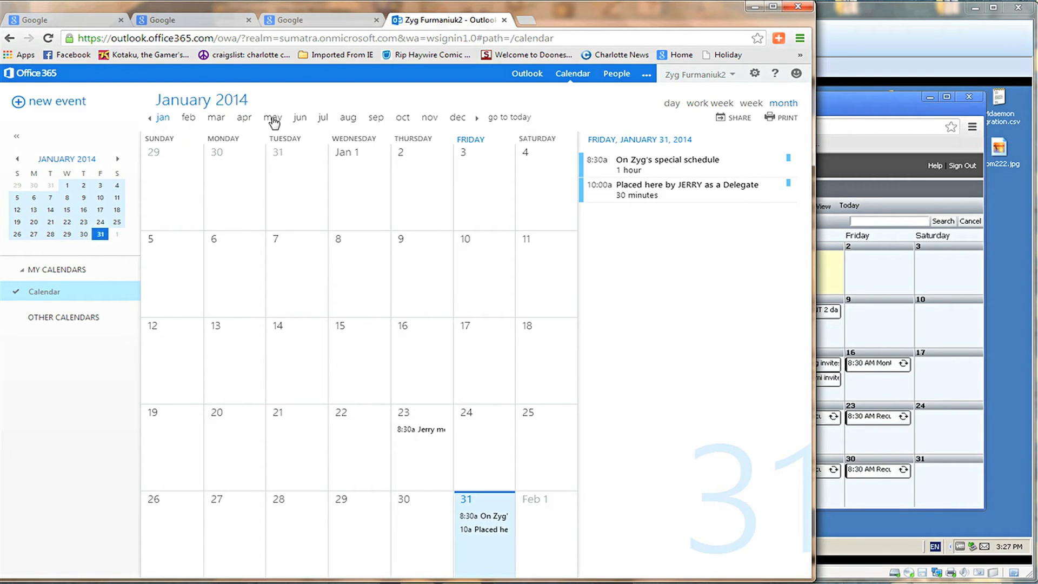
left_click(272, 117)
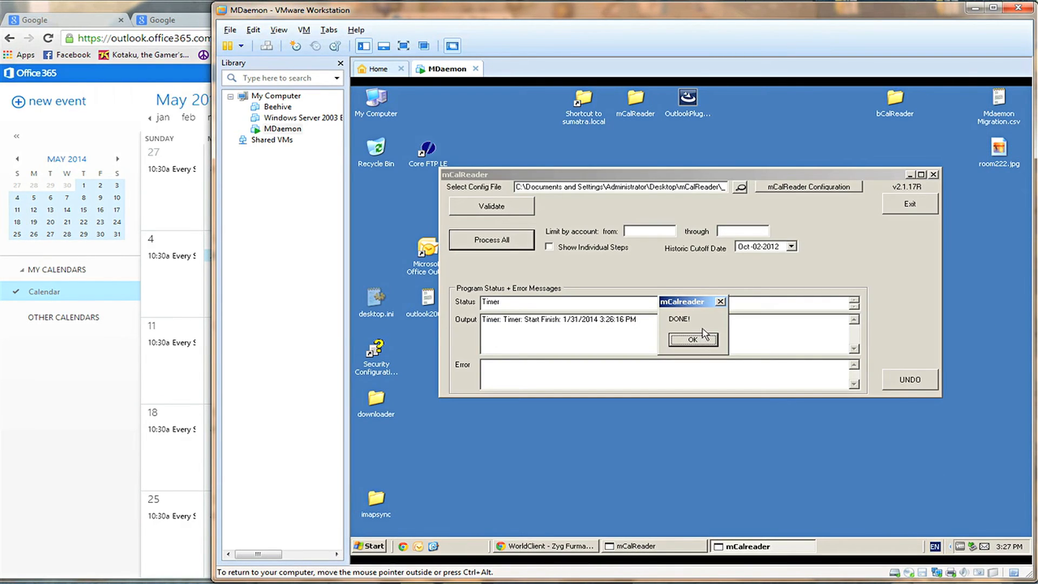
Dismiss the DONE notice and start mCalReader's UNDO of the migrated items.
left_click(692, 339)
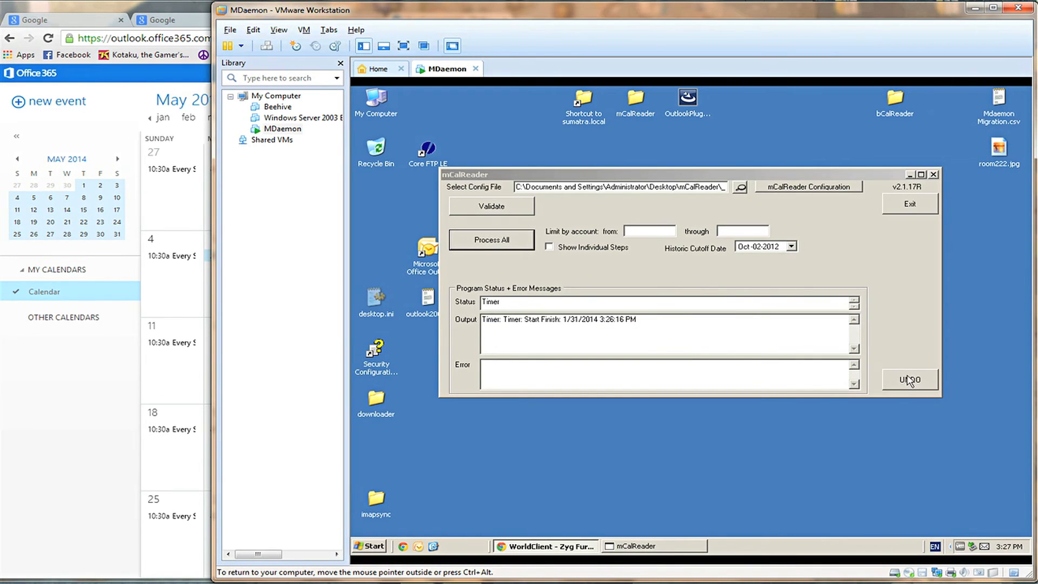
left_click(492, 239)
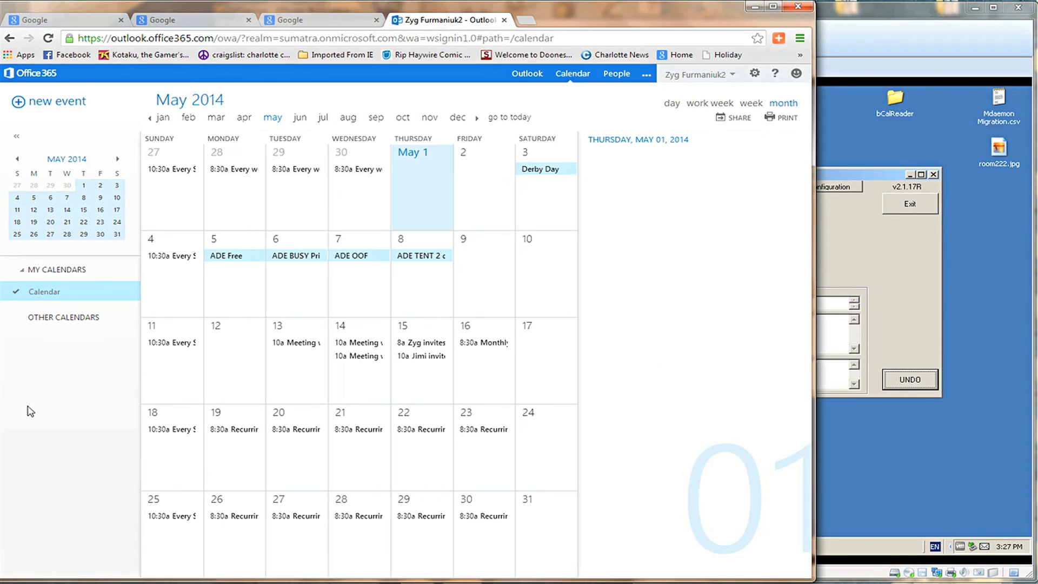
mouse_move(528, 162)
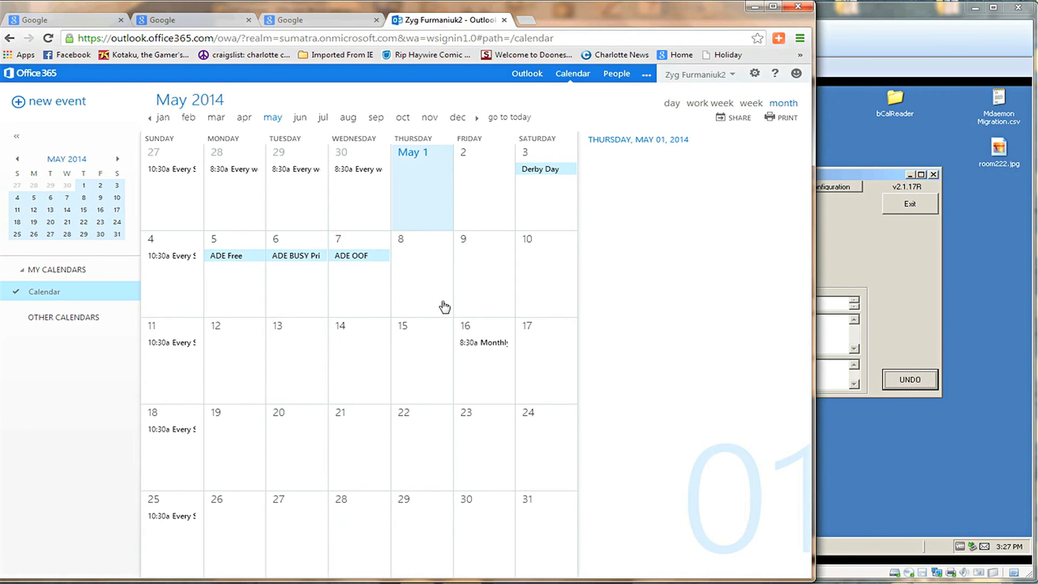
mouse_move(231, 216)
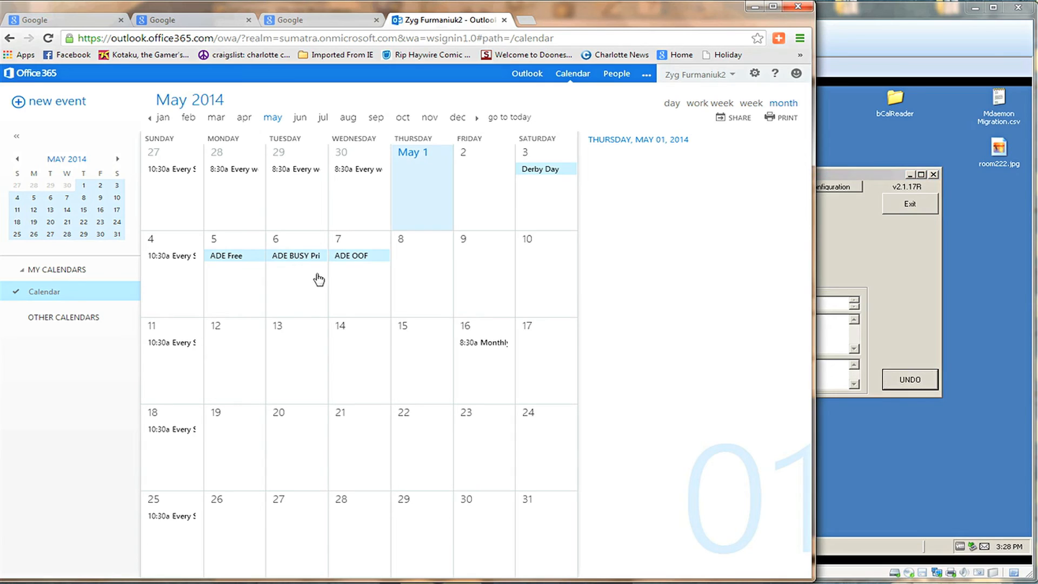
Review April and May 2014, confirming only Taxes Due! and Derby Day remain.
left_click(243, 118)
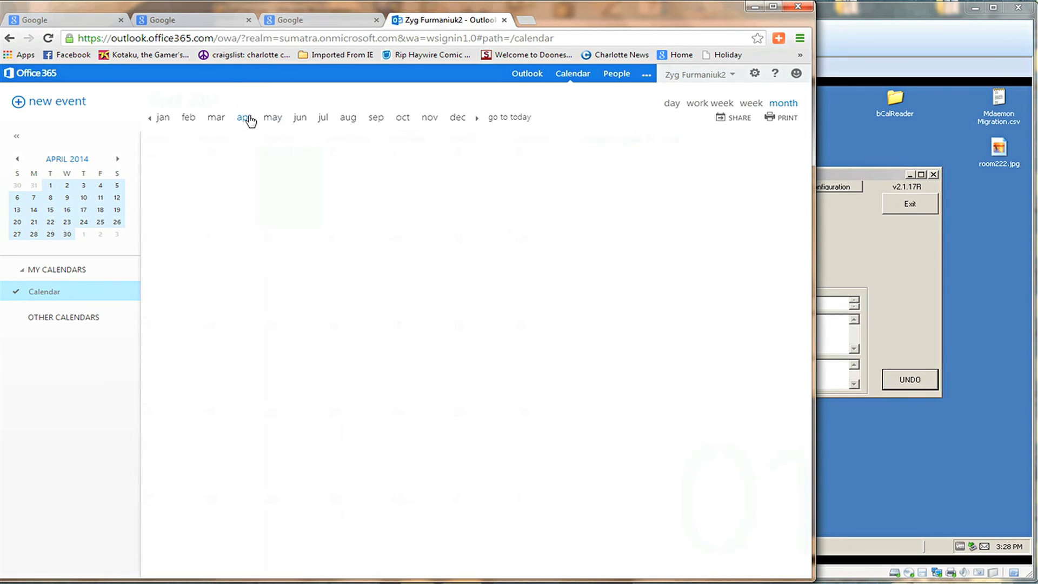
left_click(244, 117)
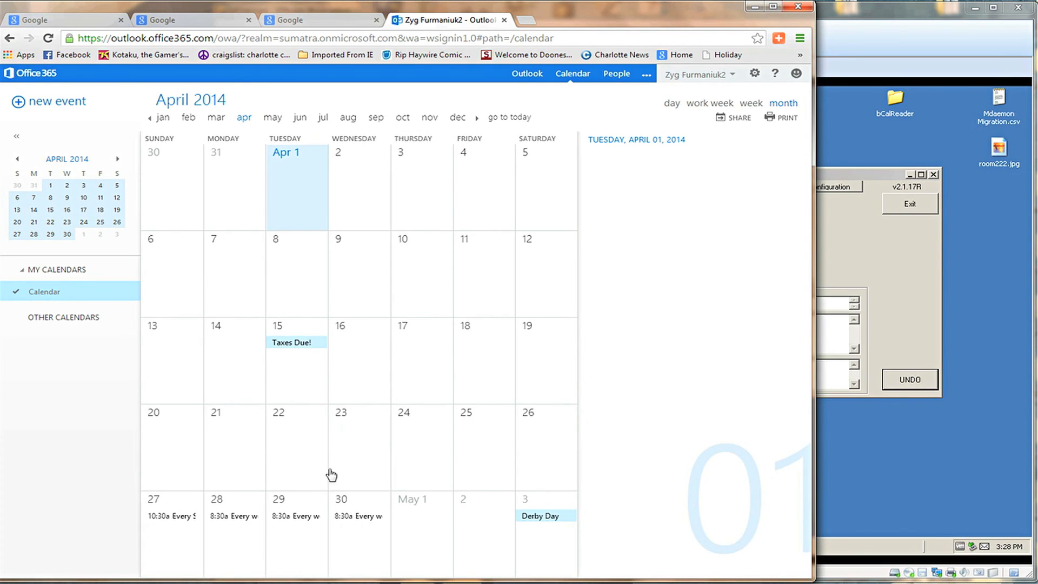
mouse_move(275, 121)
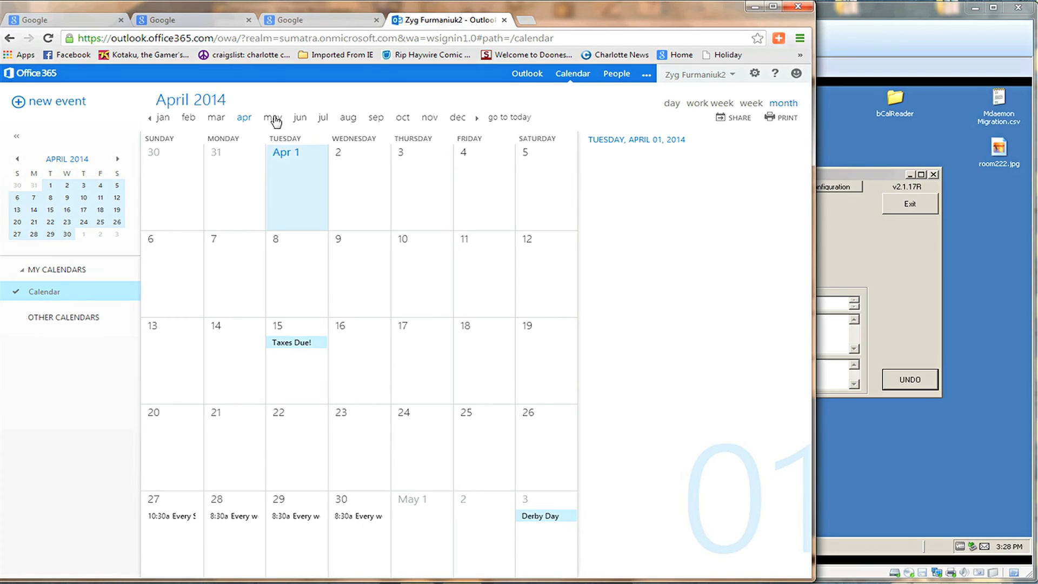
left_click(272, 117)
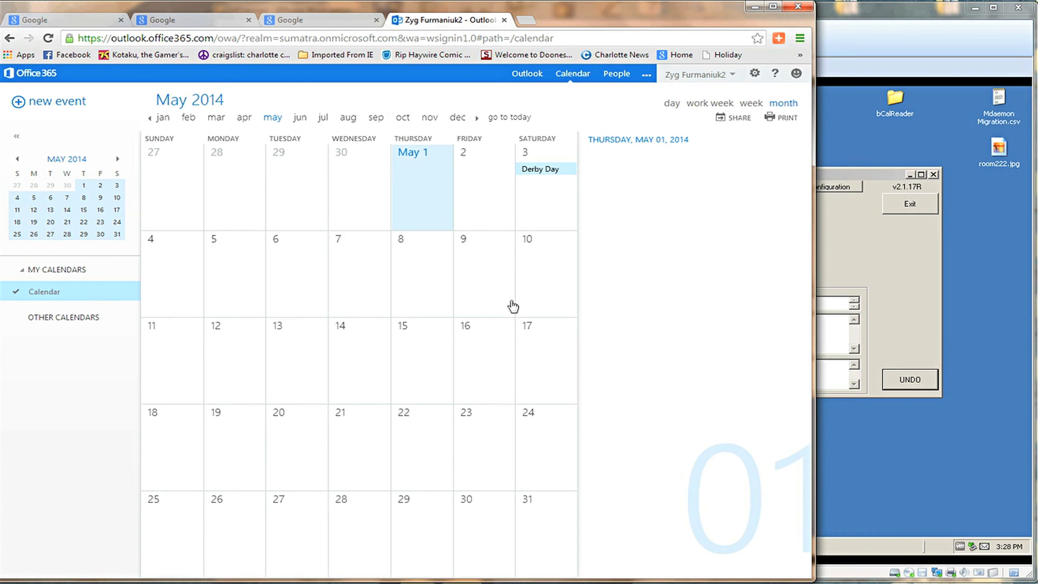
mouse_move(319, 210)
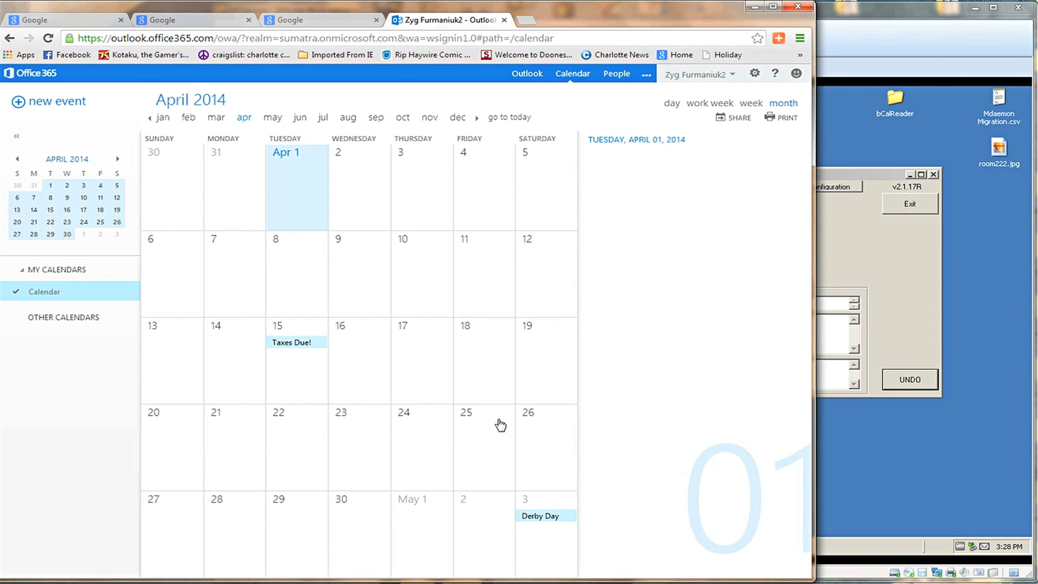
mouse_move(569, 479)
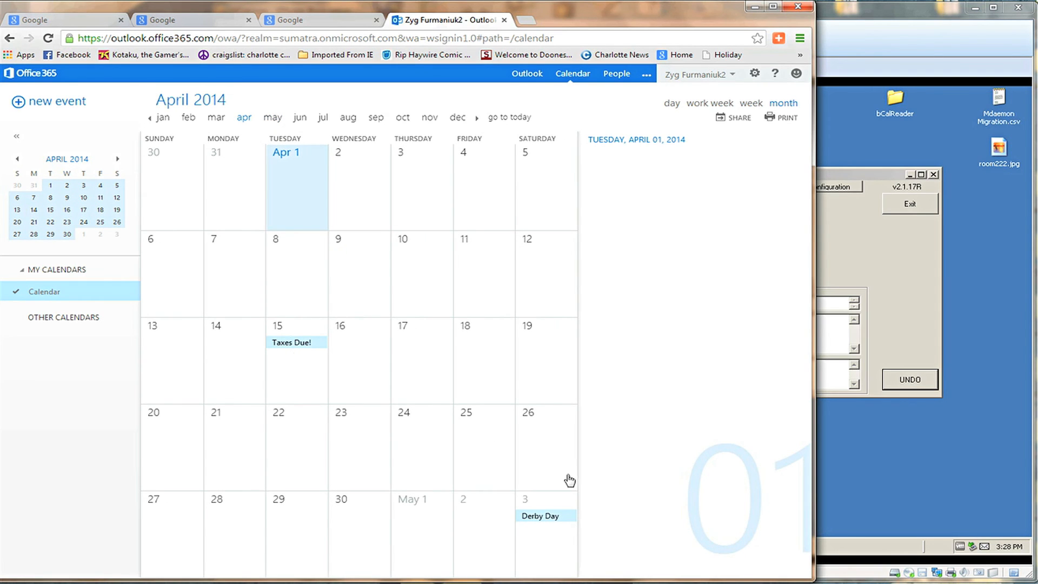
mouse_move(259, 129)
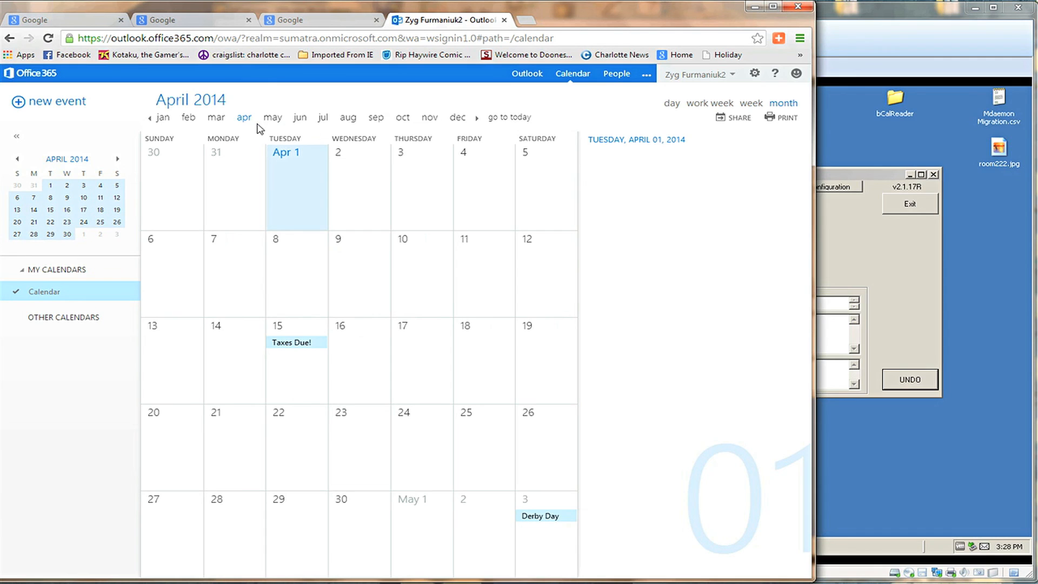
left_click(272, 117)
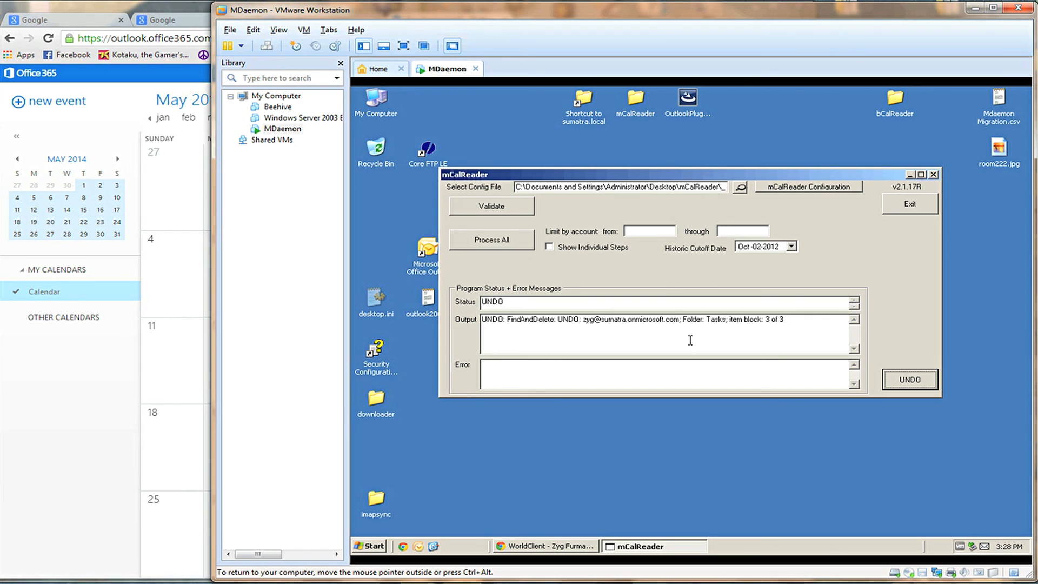
mouse_move(245, 331)
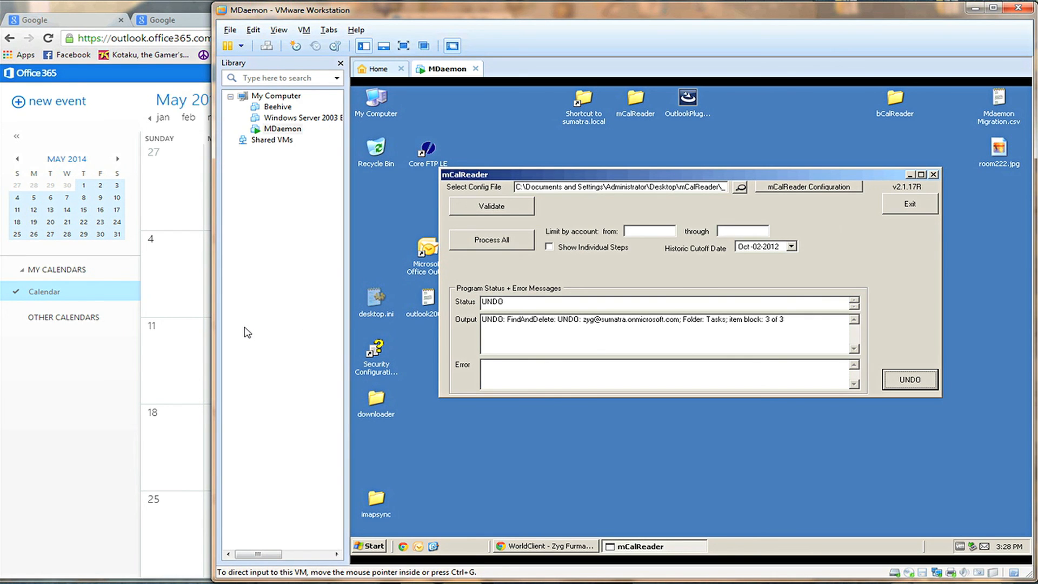